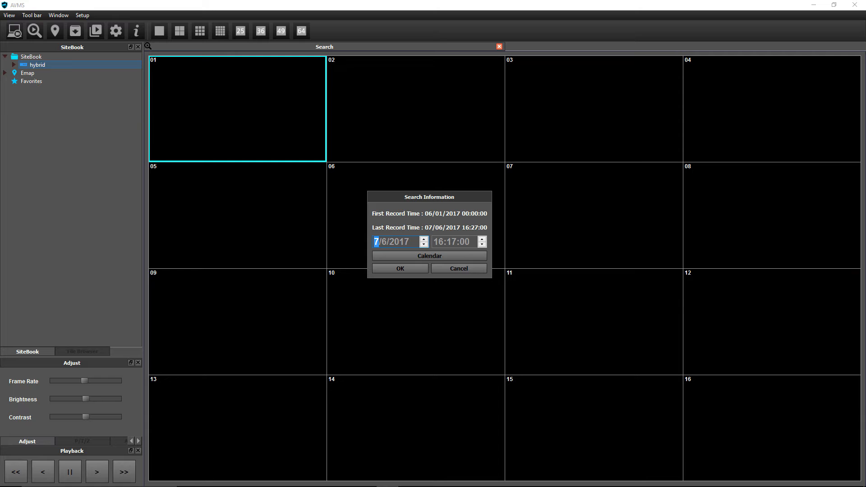
- Check the July 2017 recording calendar, then cancel the search without loading footage
click(428, 255)
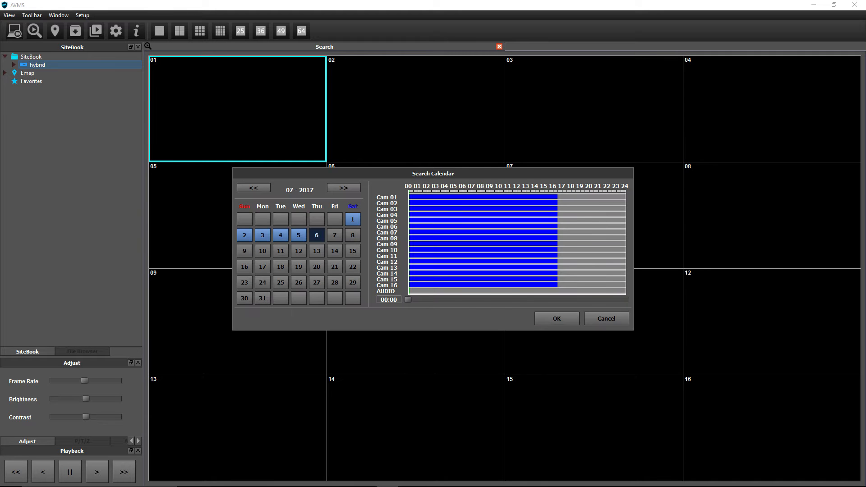
click(556, 318)
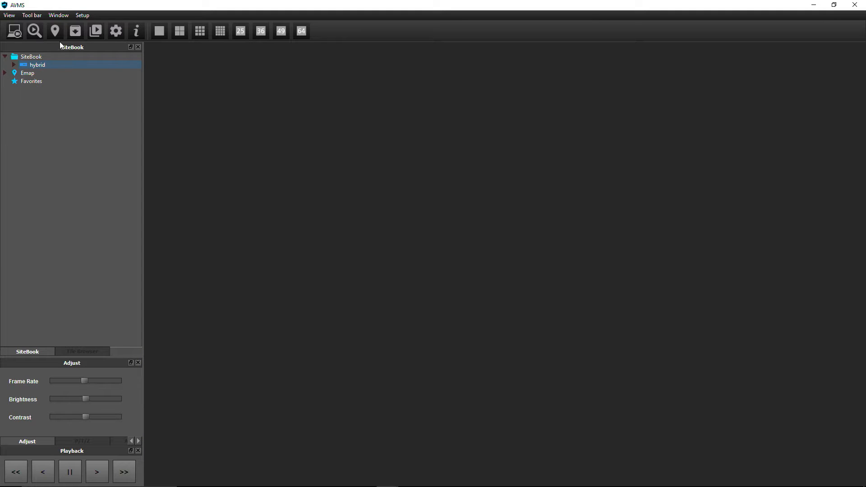
- Choose Search View from the View menu to get the search date prompt
click(9, 15)
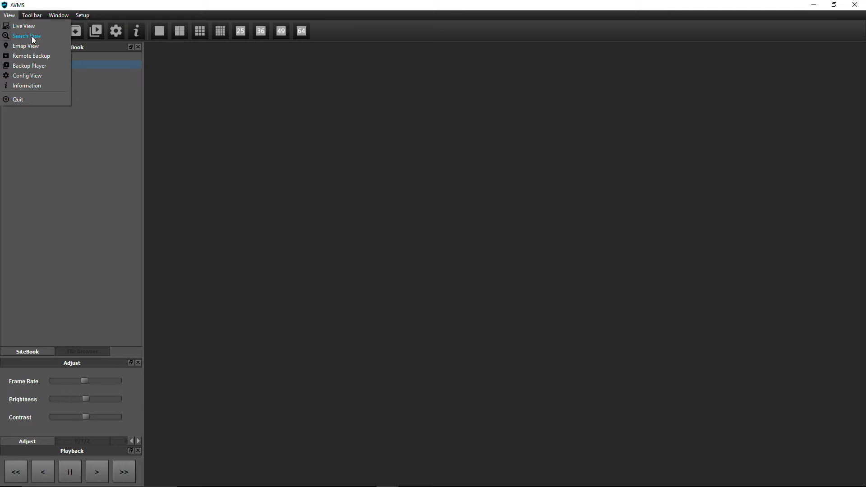
click(26, 36)
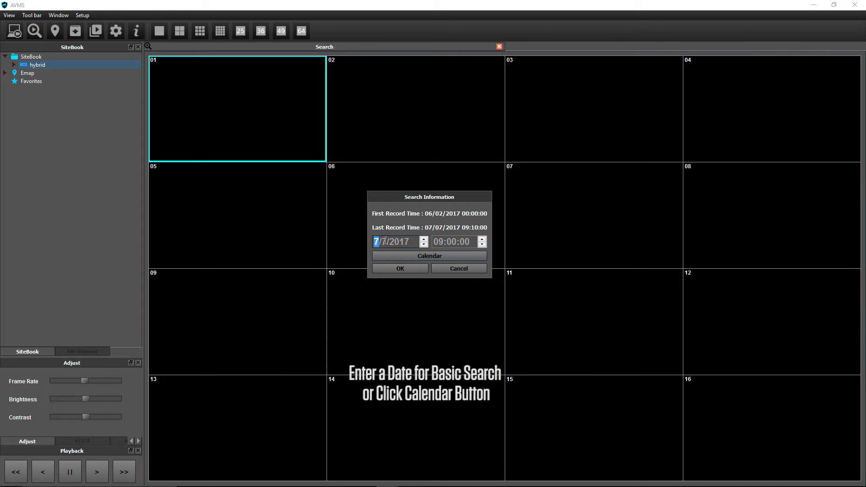
- Set the search to 7/6/2017 at 16:29 and confirm it
click(385, 241)
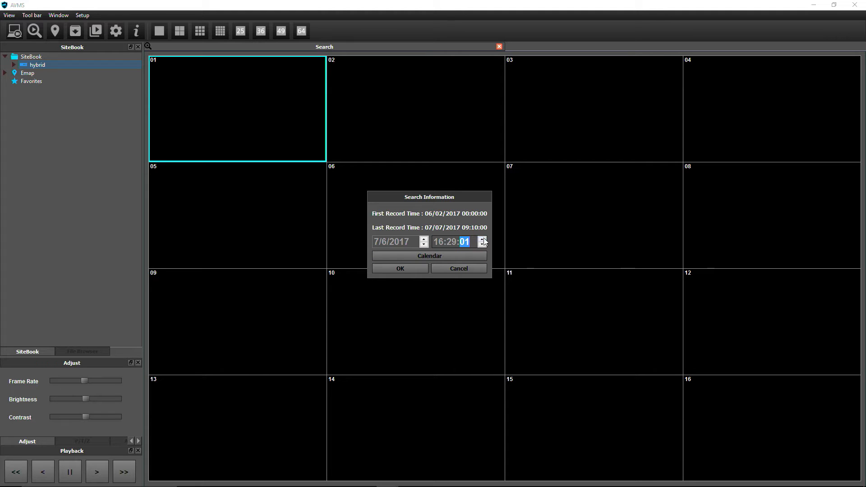
click(482, 240)
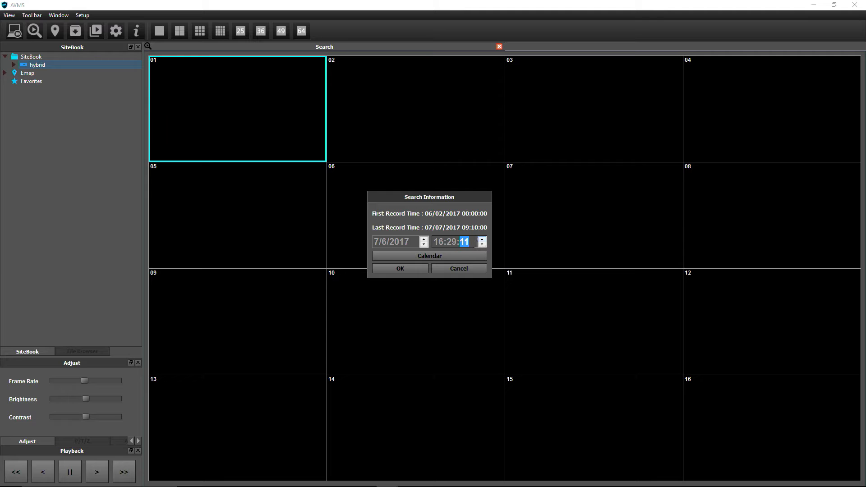
click(399, 269)
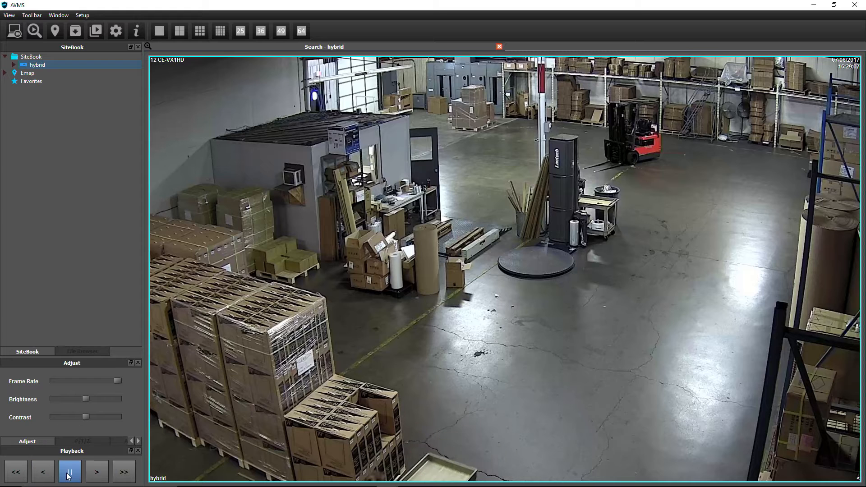
- Pause, resume, fast-forward playback to x3, and return to the 16-camera grid
click(97, 471)
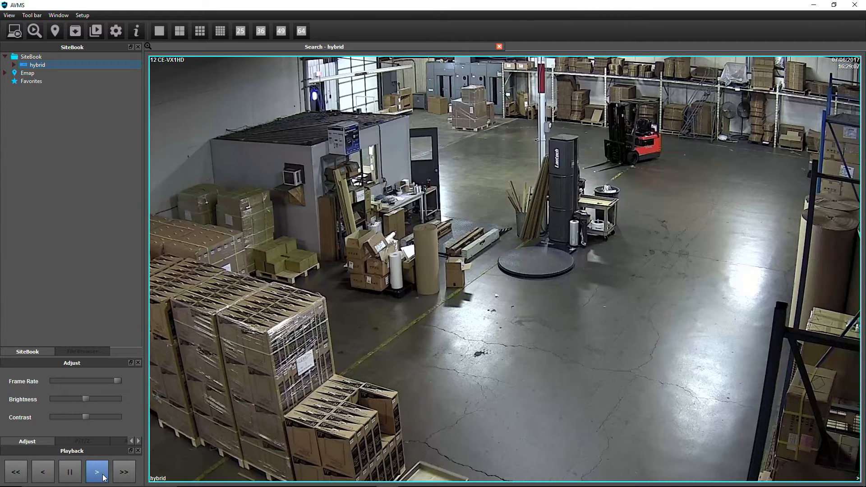
click(123, 471)
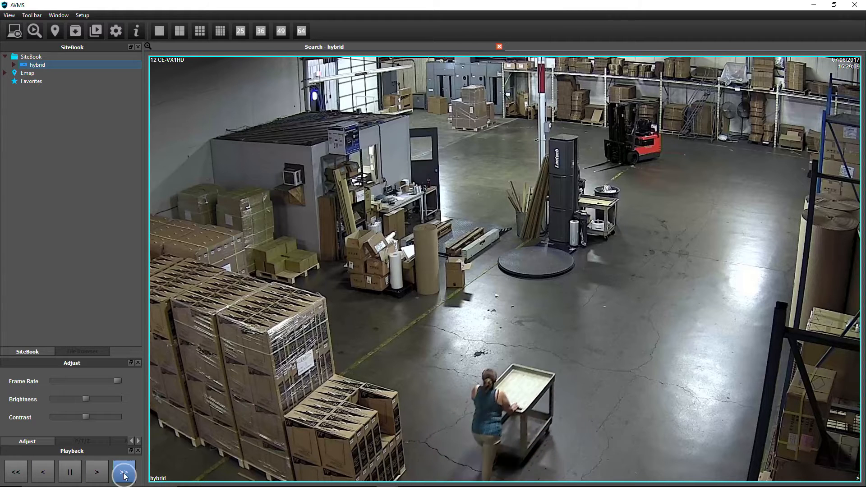
click(124, 473)
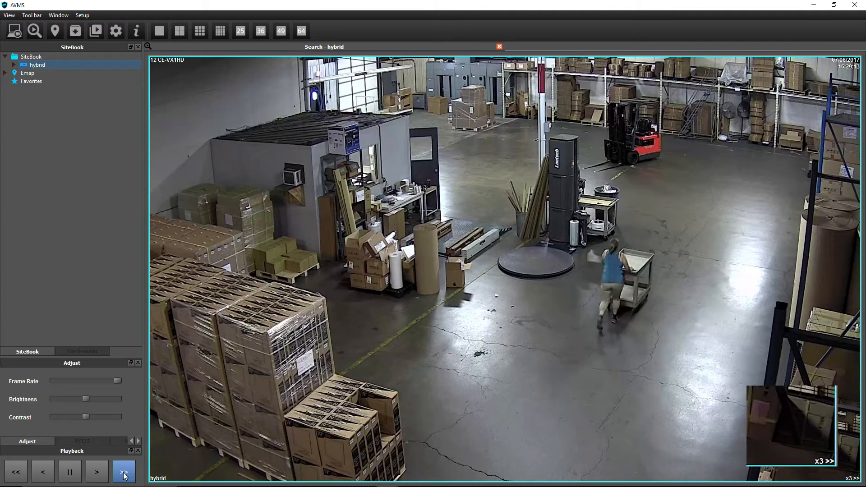
click(123, 471)
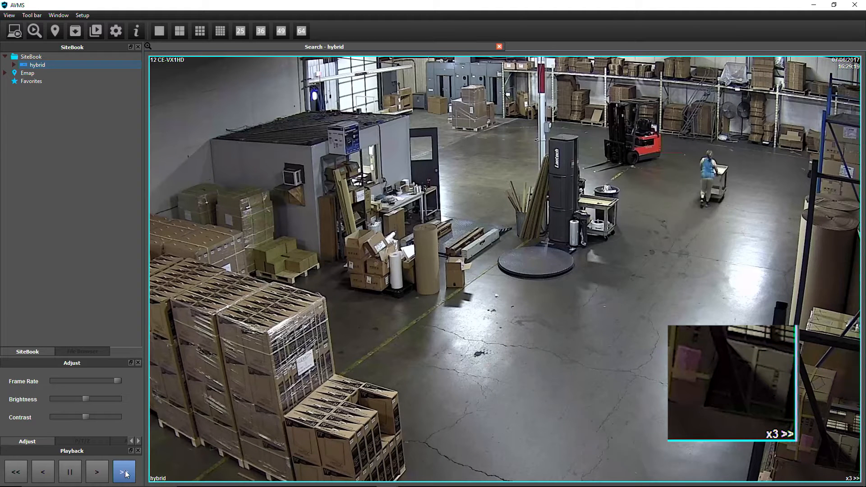
click(219, 31)
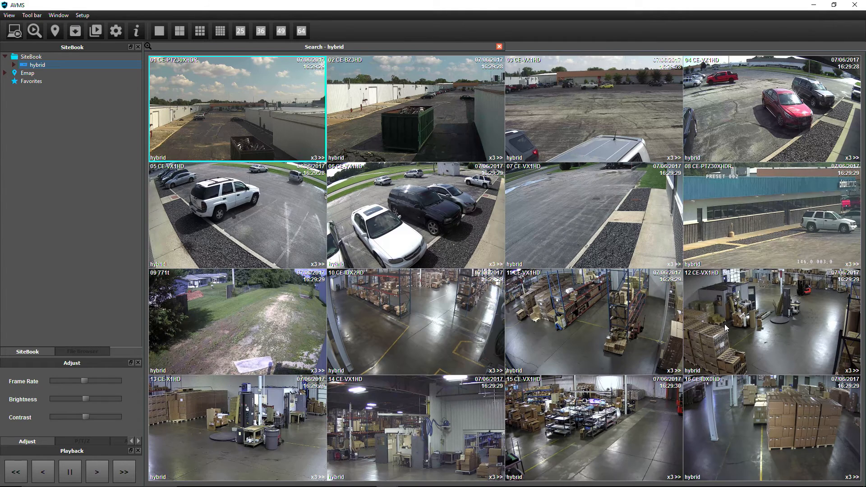
- Use Go to Date on camera 12 with a new day, then dismiss the Remote Playback notice
right_click(726, 328)
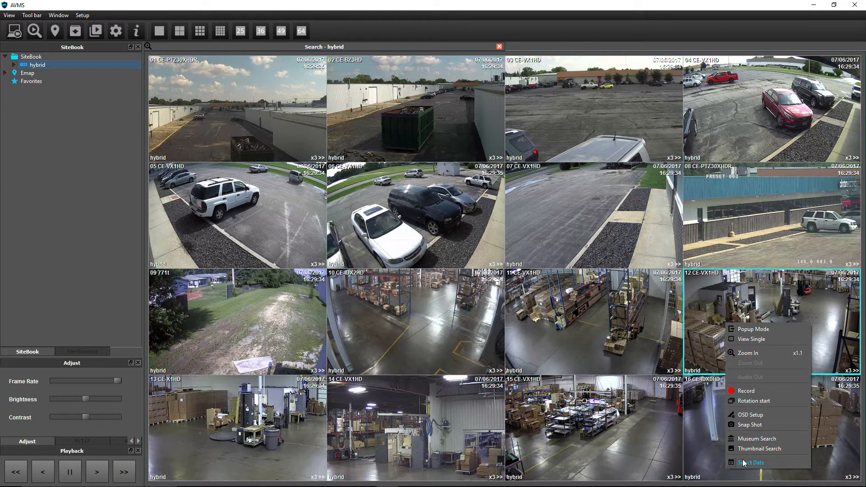
click(751, 462)
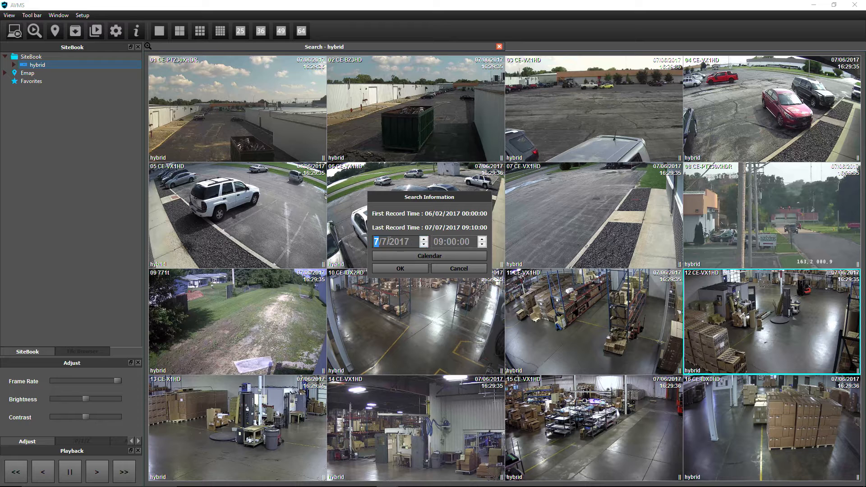
click(383, 242)
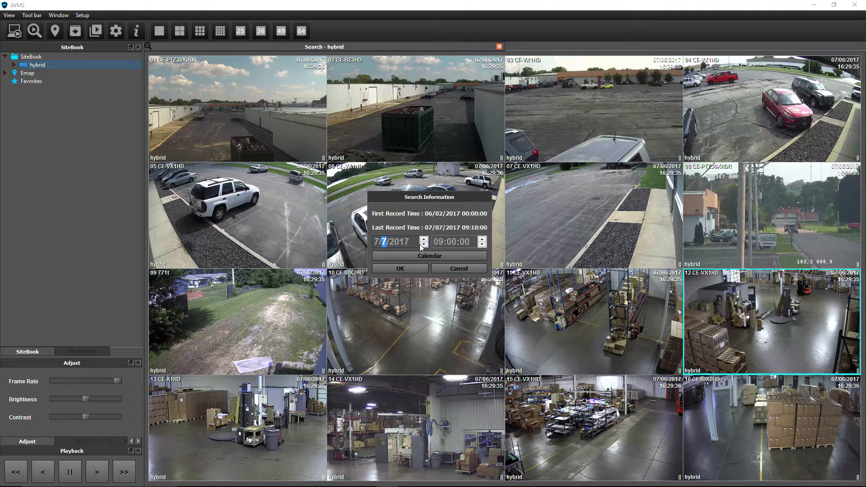
click(400, 268)
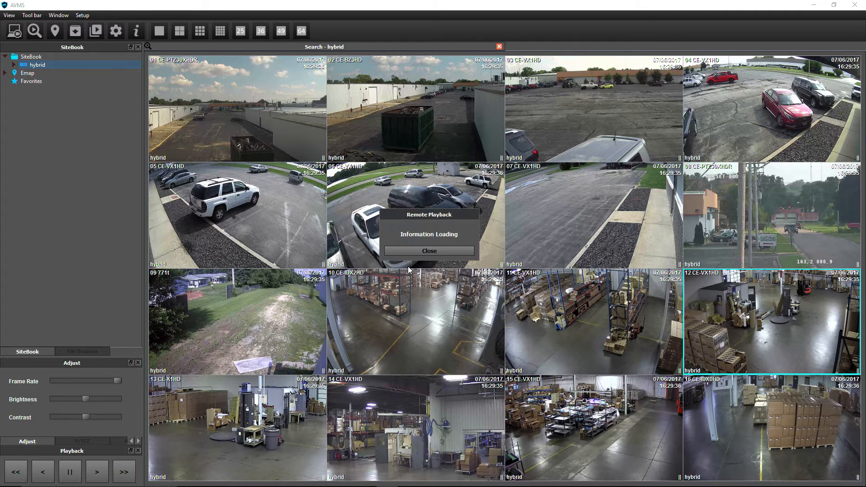
click(428, 251)
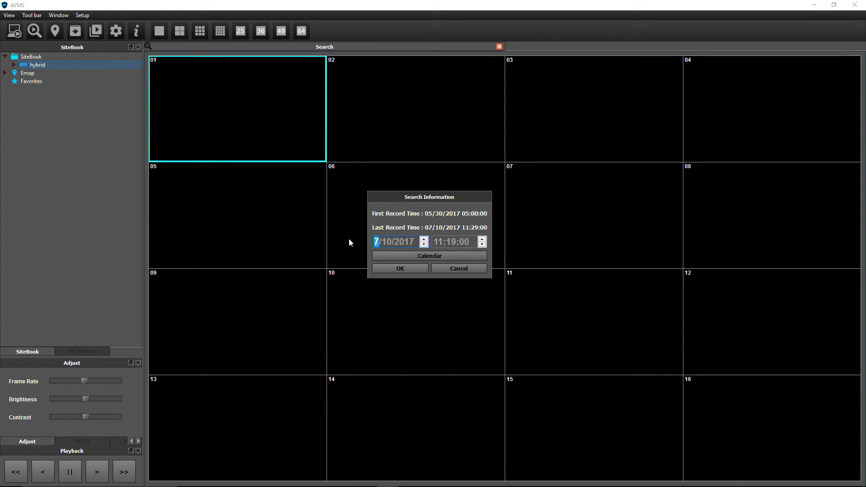
- Start playback from June 15, 2017 at 11:20 and enlarge camera 11's view
click(430, 255)
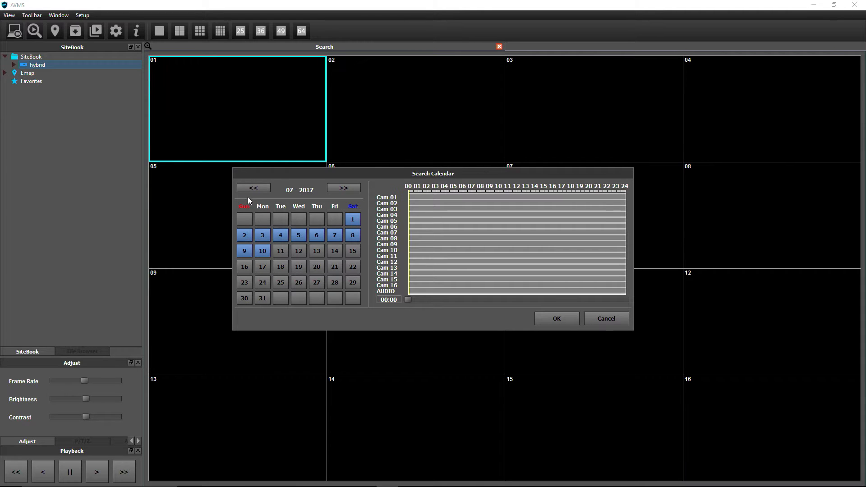
click(253, 188)
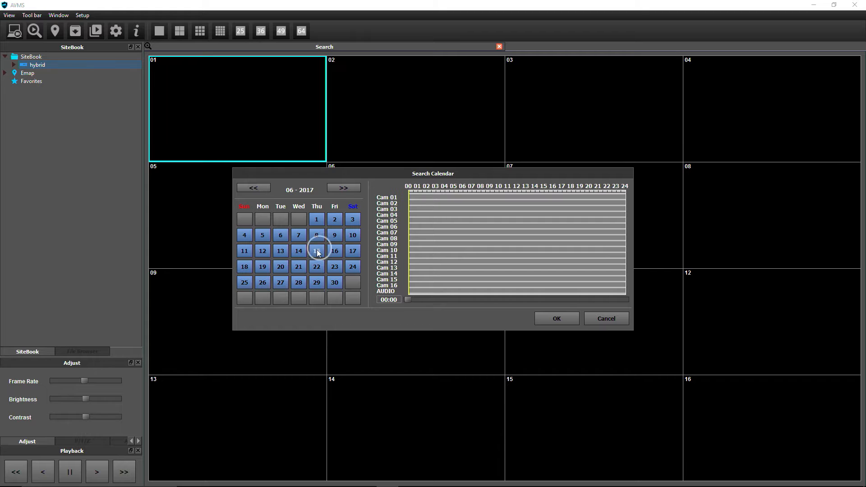
click(317, 251)
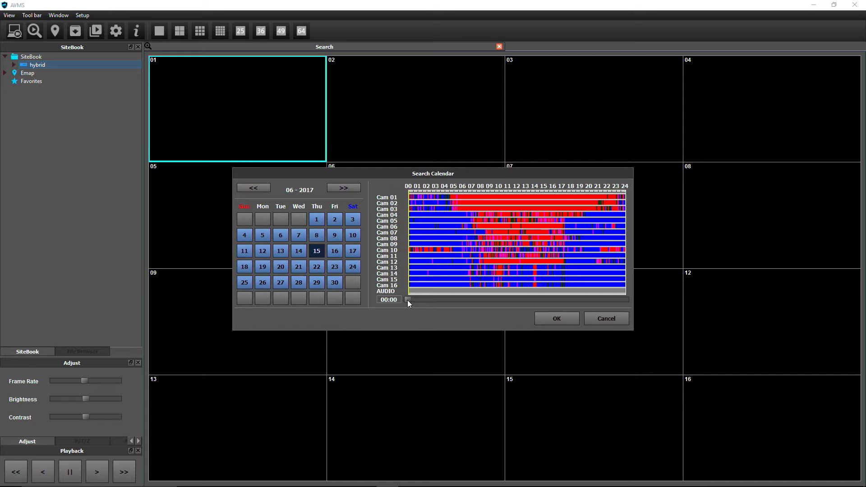
drag(408, 300, 506, 300)
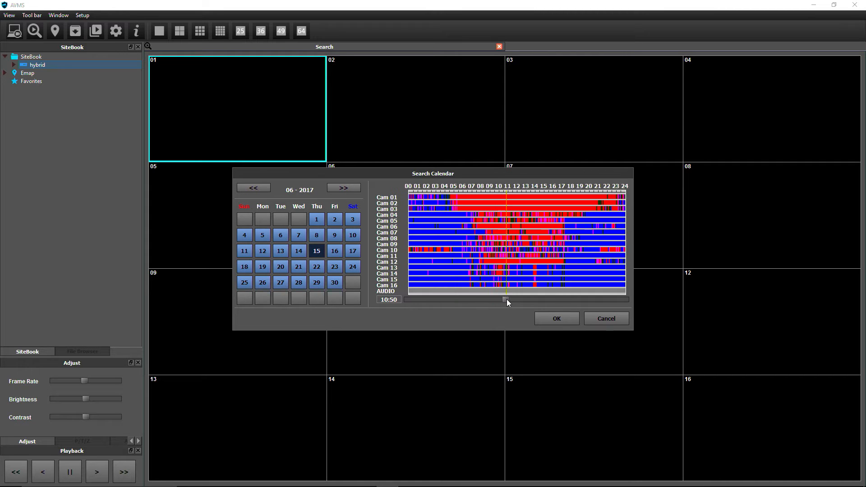
drag(504, 300, 510, 300)
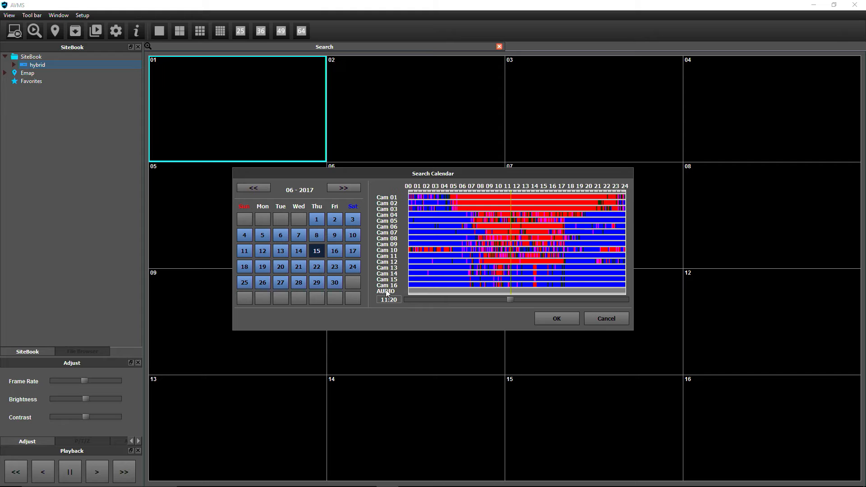
mouse_move(467, 302)
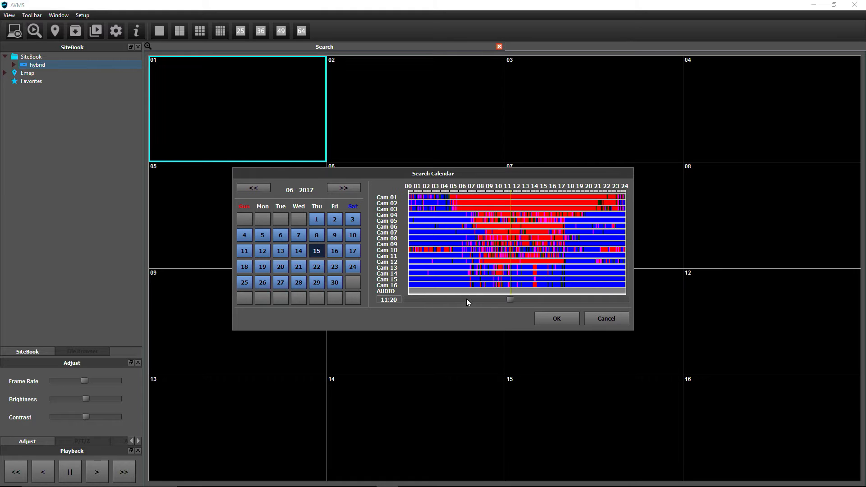
click(556, 319)
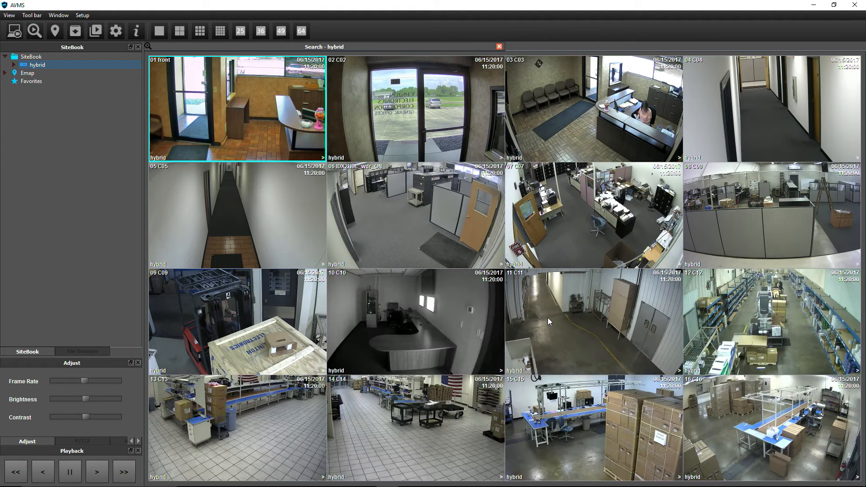
double_click(236, 321)
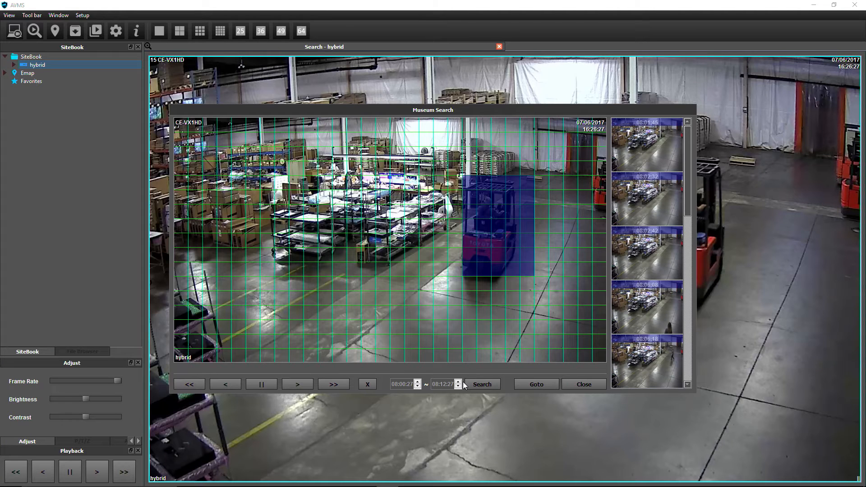
- Scroll the Museum Search result thumbnails, then close the motion search window
scroll(down, 3)
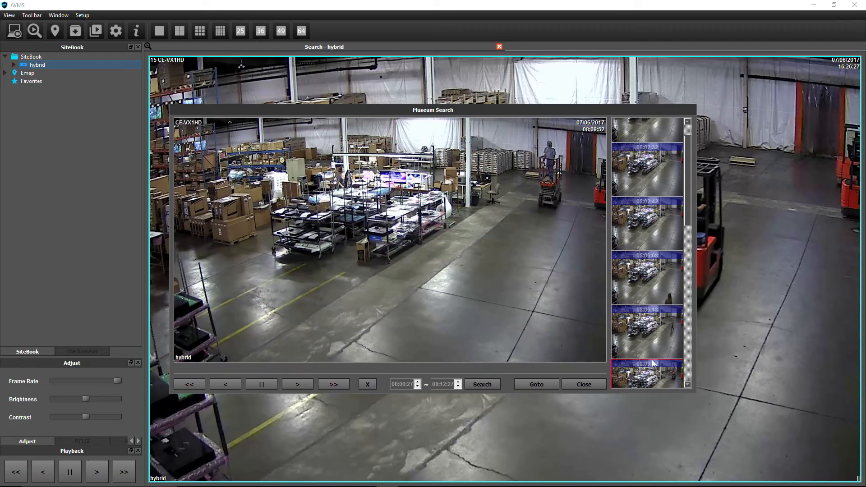
click(583, 384)
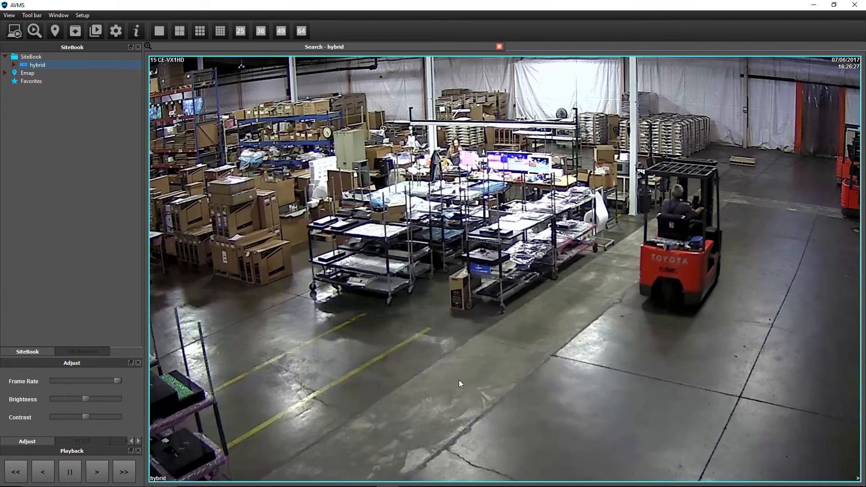
- Reopen Museum Search on camera 15 for the 08:00:27–08:12:27 range
click(35, 31)
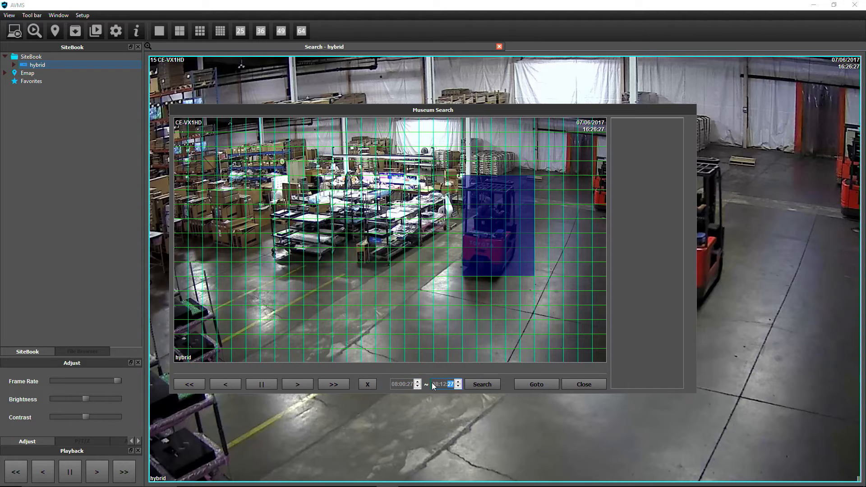
- Rerun the motion search, play the 08:09:52 clip, and jump the main view to it
click(481, 384)
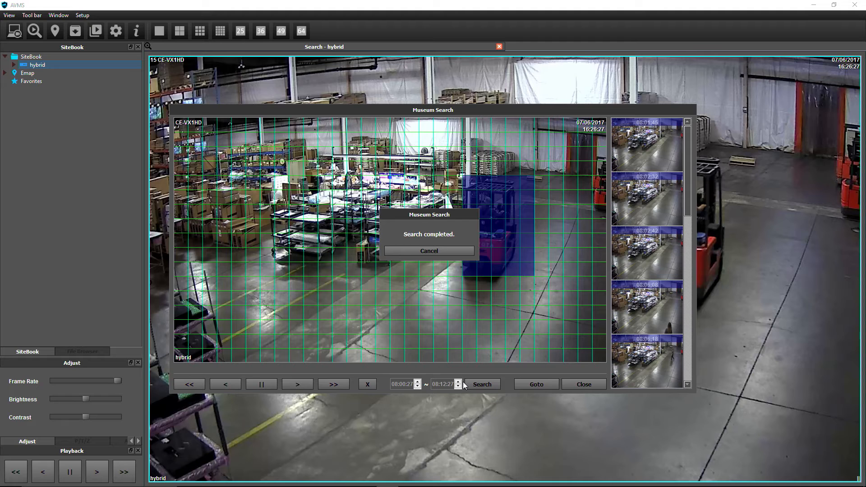
click(428, 251)
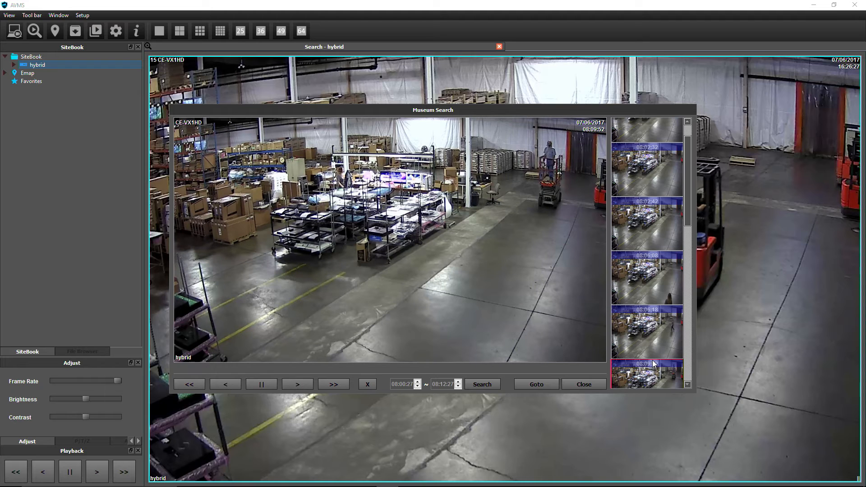
mouse_move(402, 379)
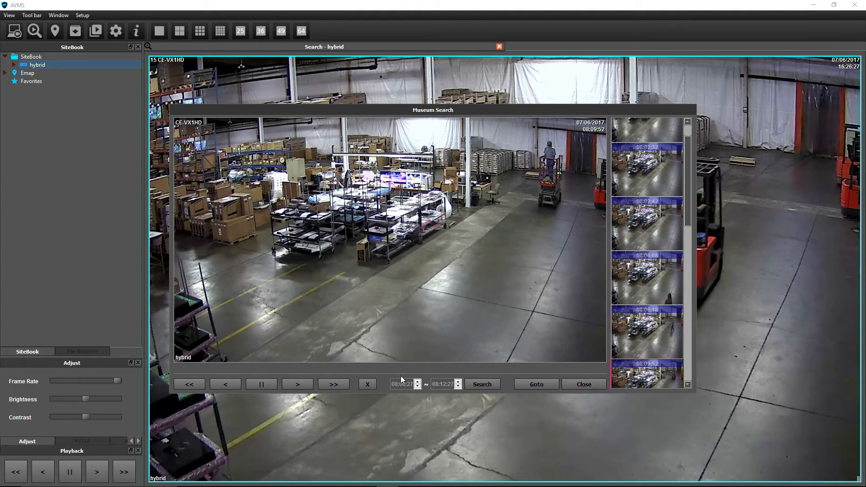
click(333, 384)
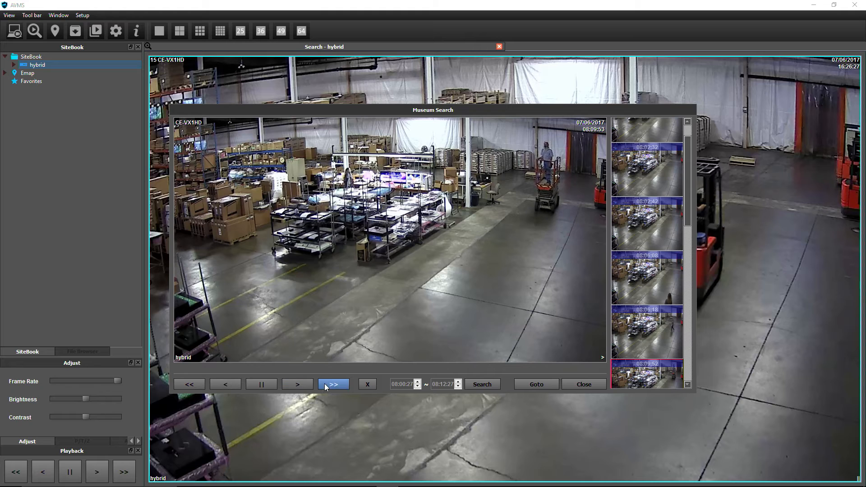
click(298, 384)
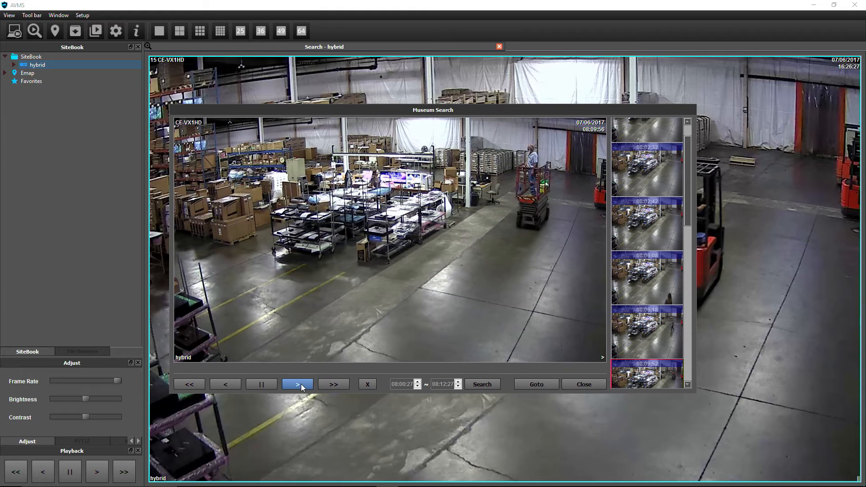
click(534, 384)
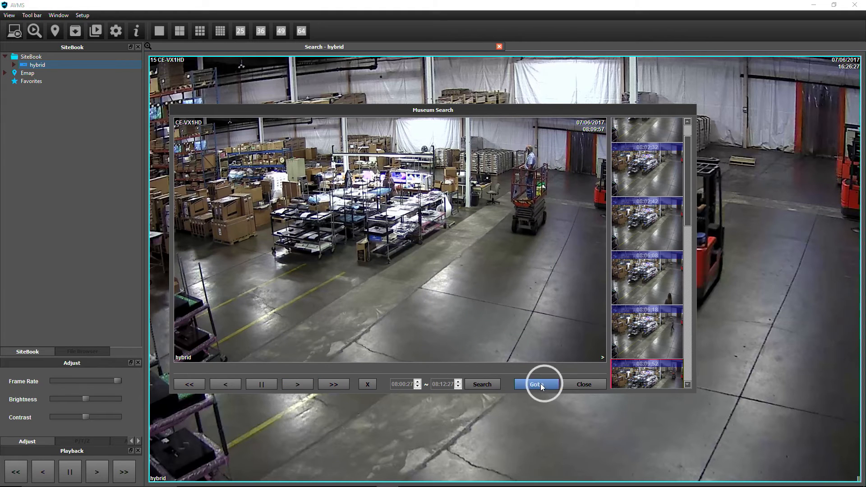
click(534, 384)
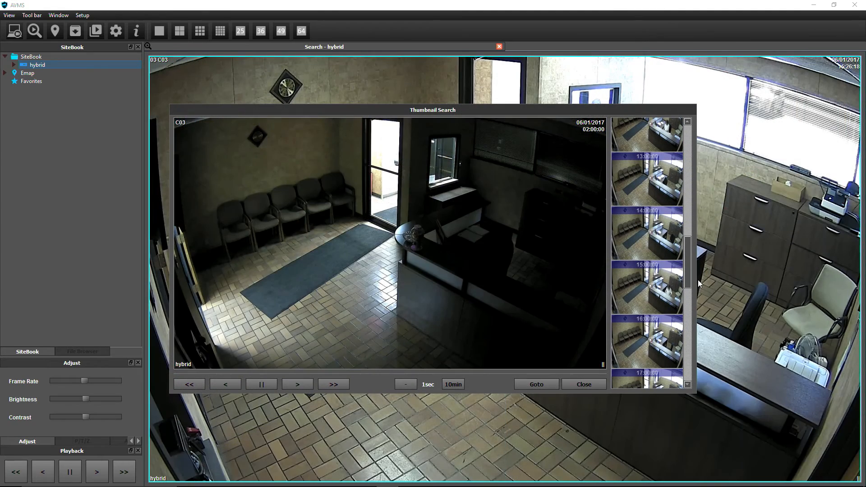
- Drill the 15:00 thumbnail down to ten-second, then one-second steps at the man's arrival
click(647, 288)
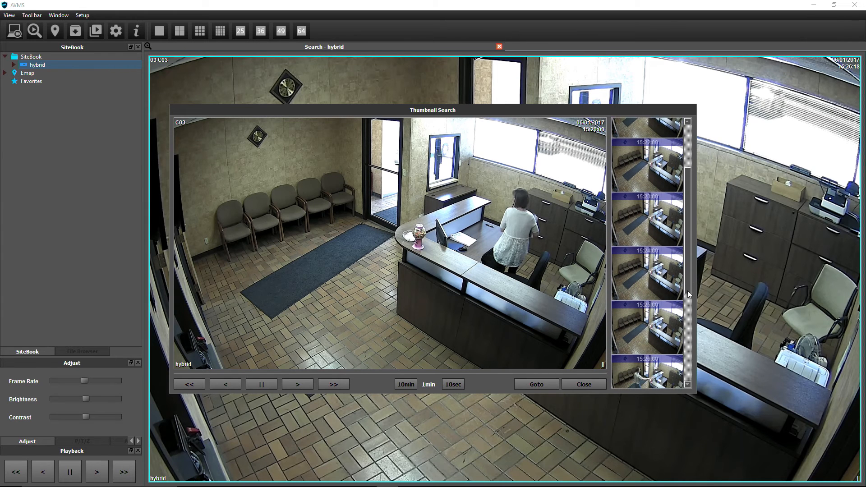
click(453, 384)
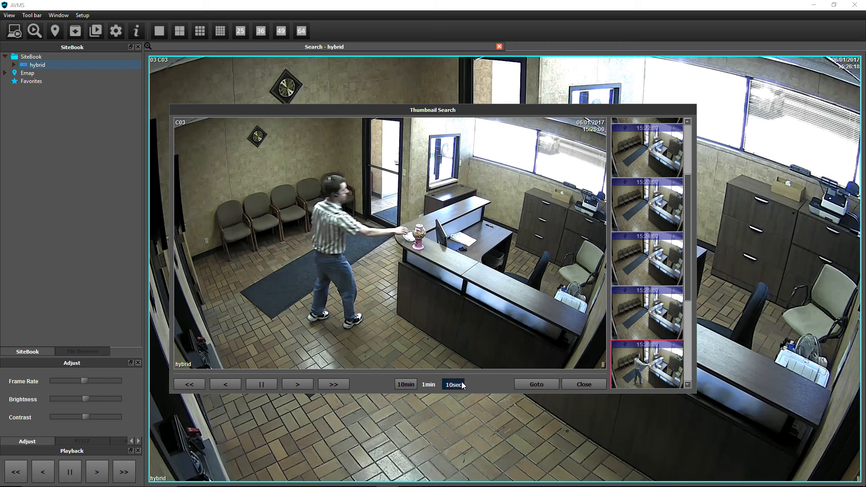
click(453, 384)
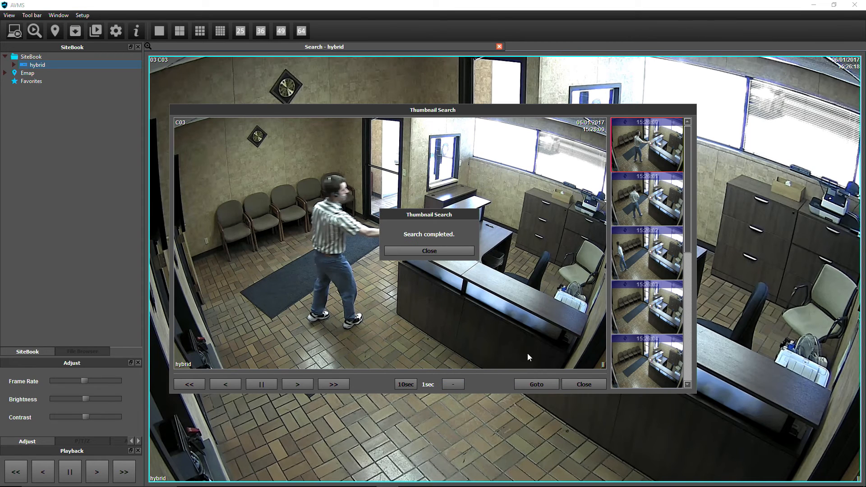
click(428, 251)
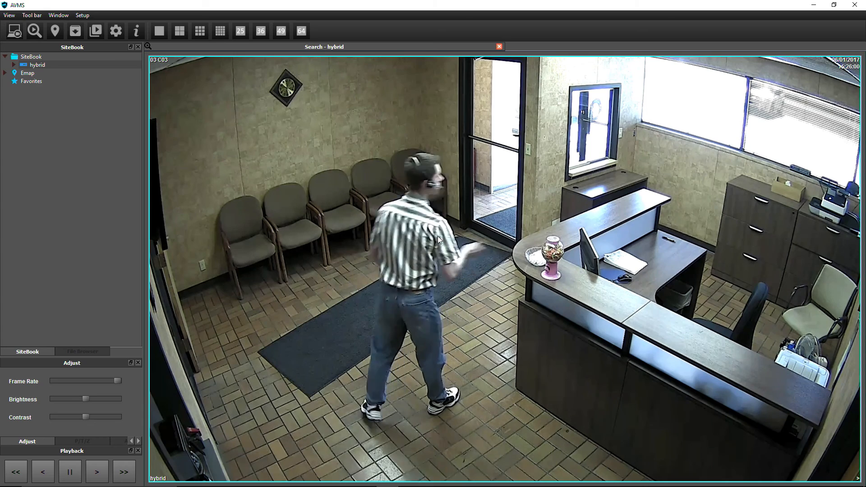
- Run a Thumbnail Search on camera C03 and dismiss the Search completed notice
right_click(434, 248)
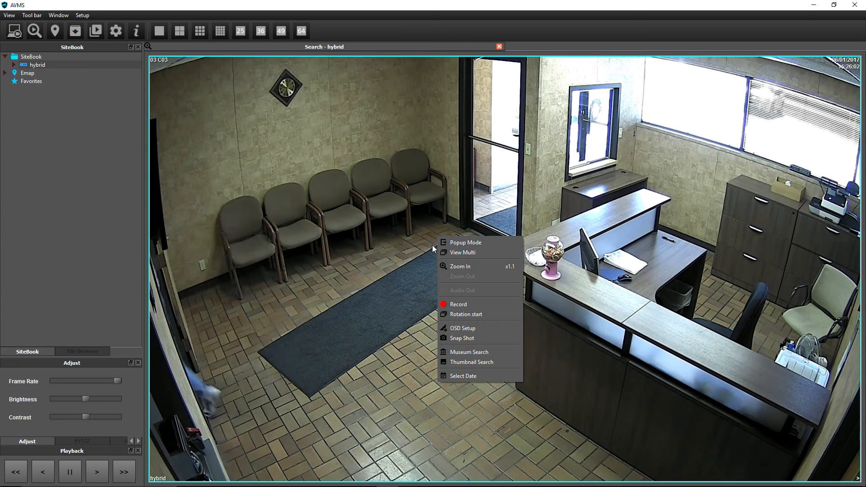
mouse_move(465, 364)
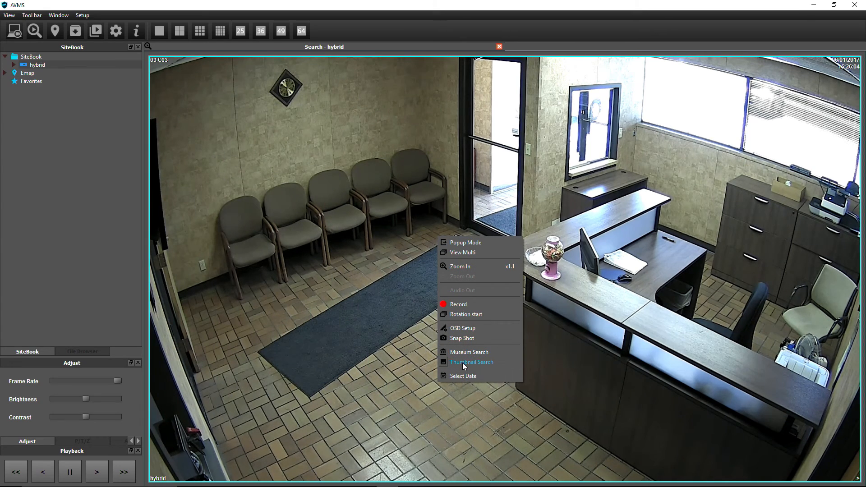
click(472, 362)
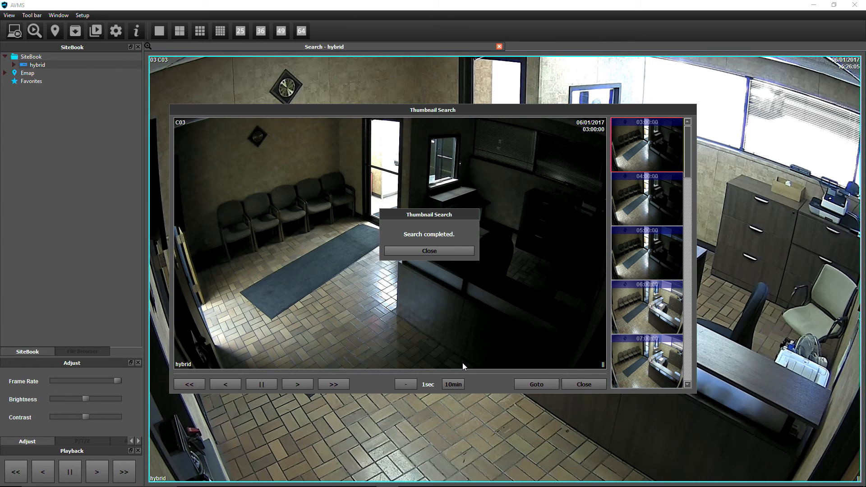
click(428, 251)
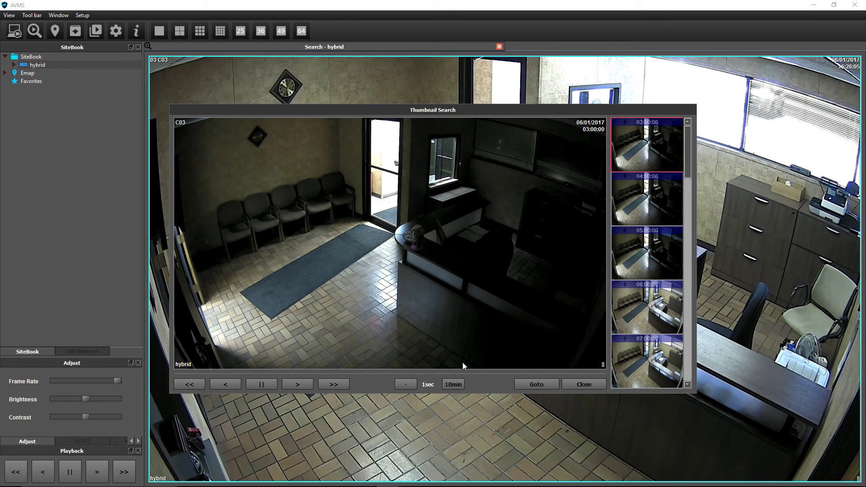
mouse_move(689, 175)
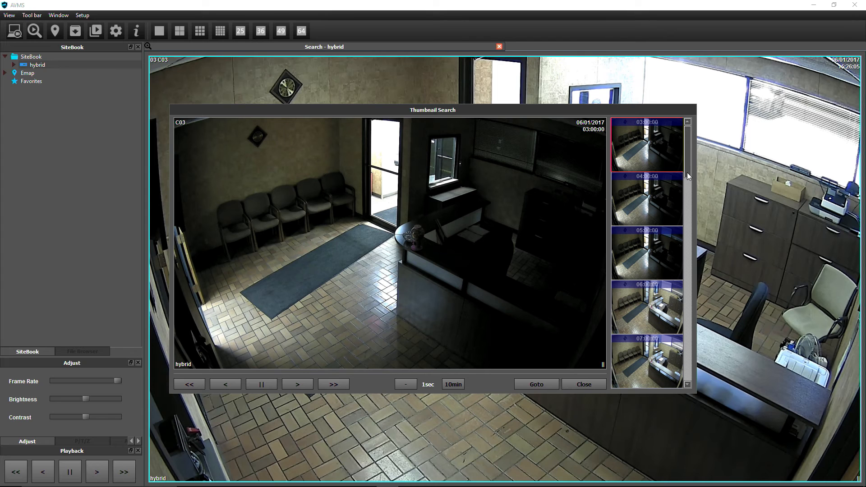
- Narrow C03's thumbnails from the 12:00 hour to 12:40 in 10-minute steps and go to it
scroll(down, 3)
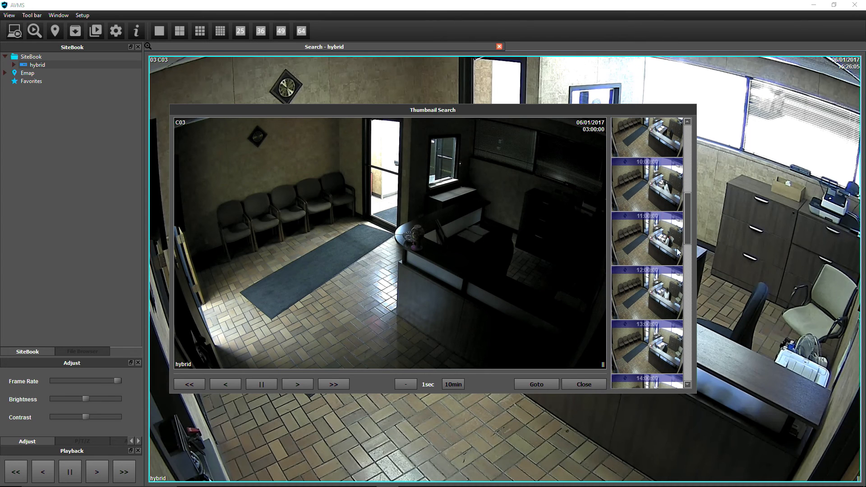
click(647, 293)
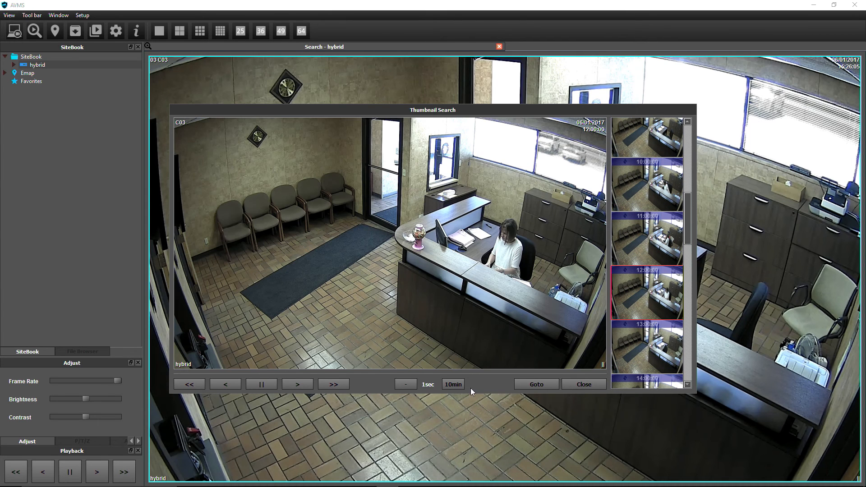
click(453, 384)
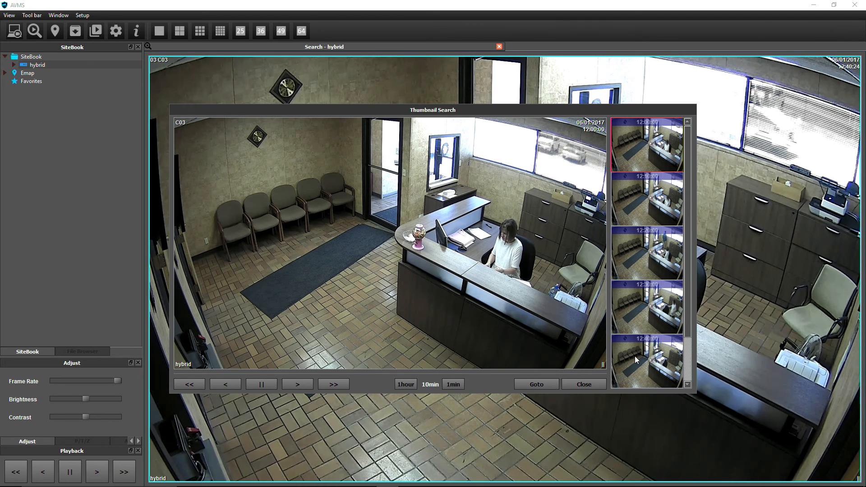
click(406, 384)
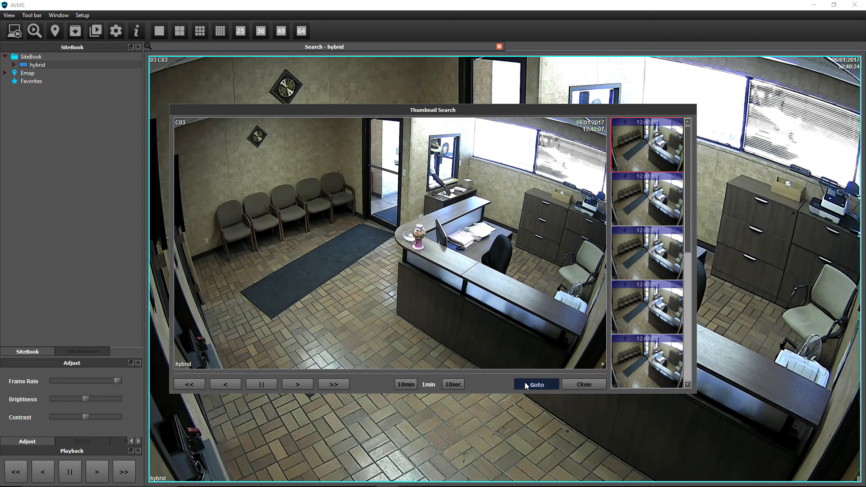
click(583, 384)
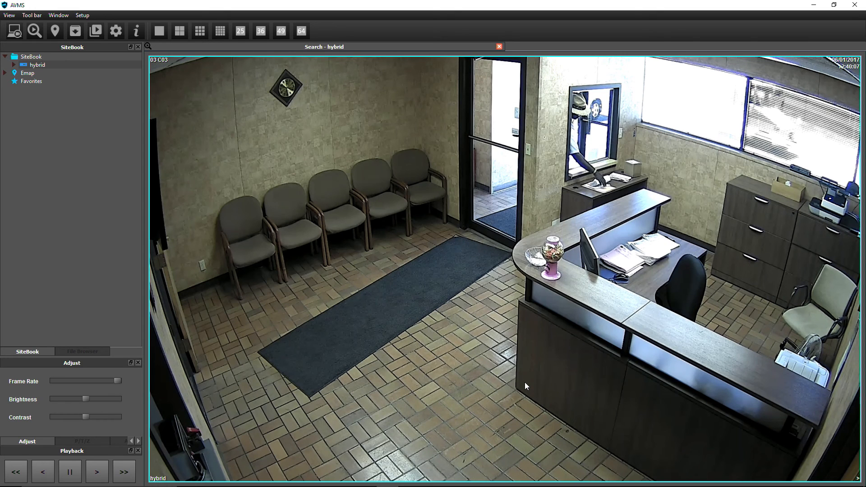